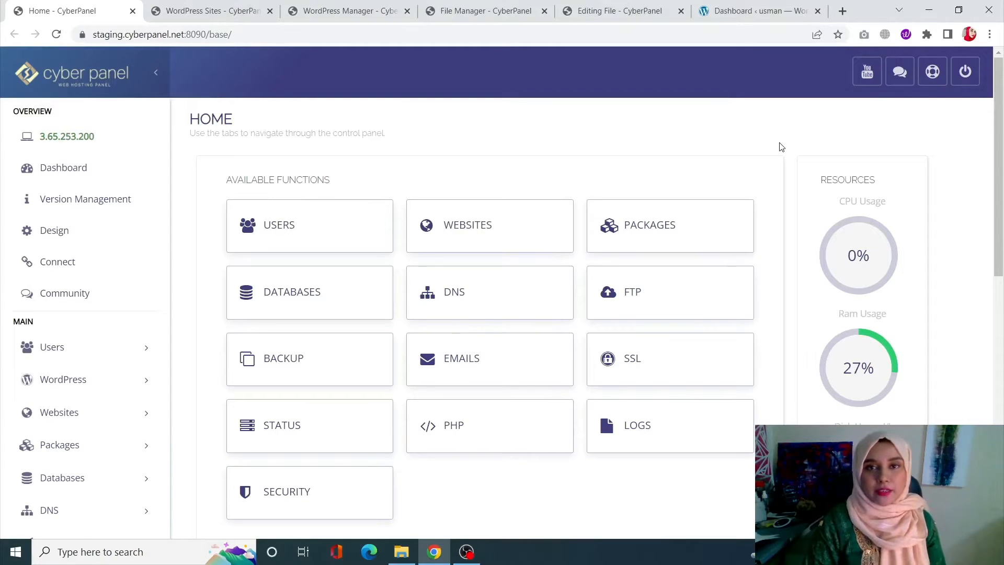
mouse_move(382, 171)
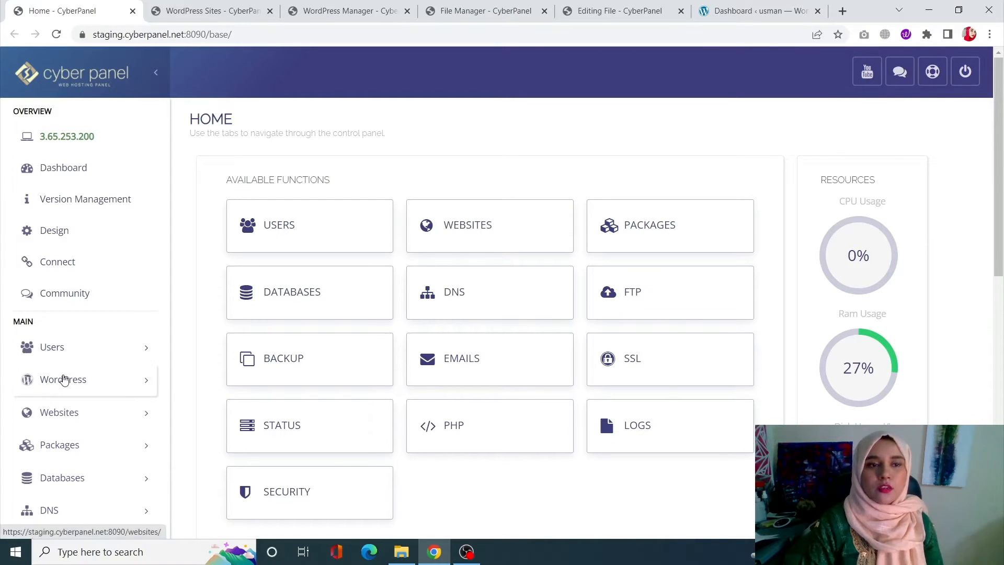
- Expand the WordPress menu and show the List WordPress page of hosted sites
left_click(63, 379)
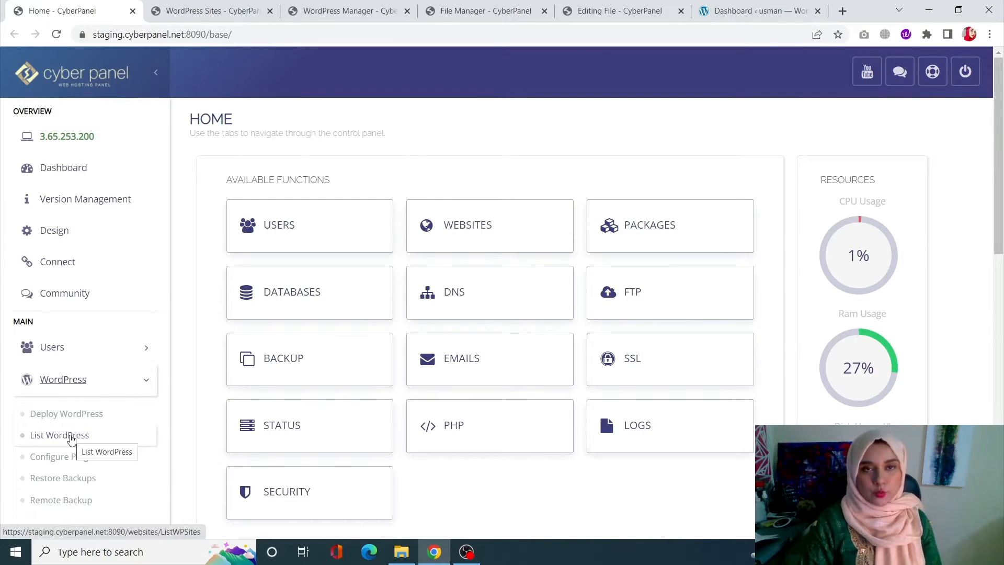
left_click(59, 434)
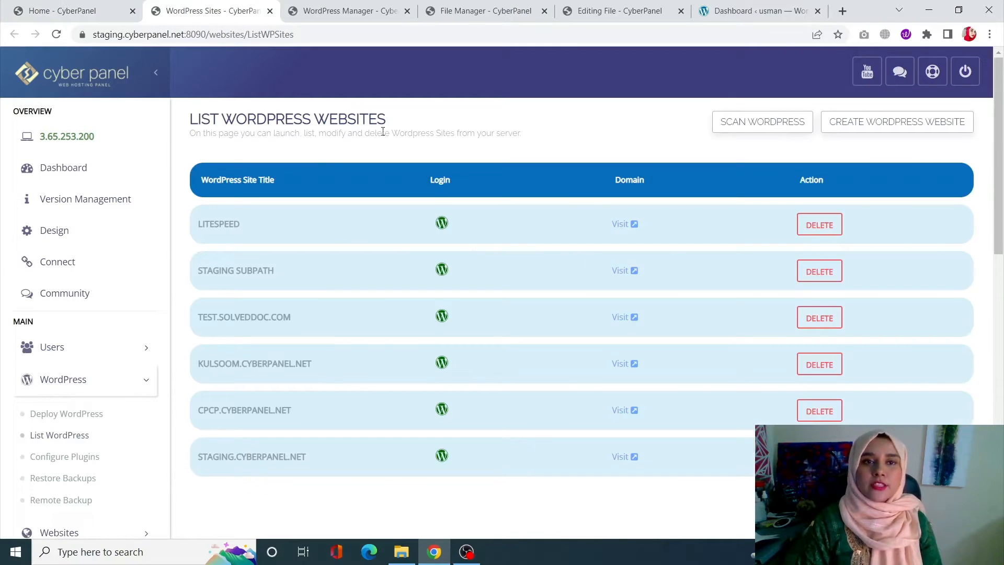
mouse_move(238, 340)
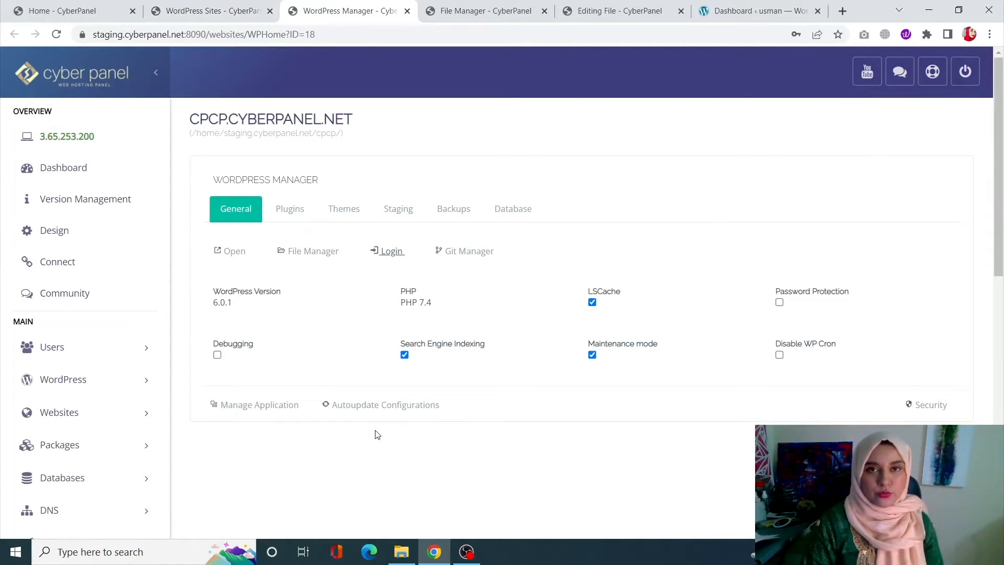
mouse_move(313, 250)
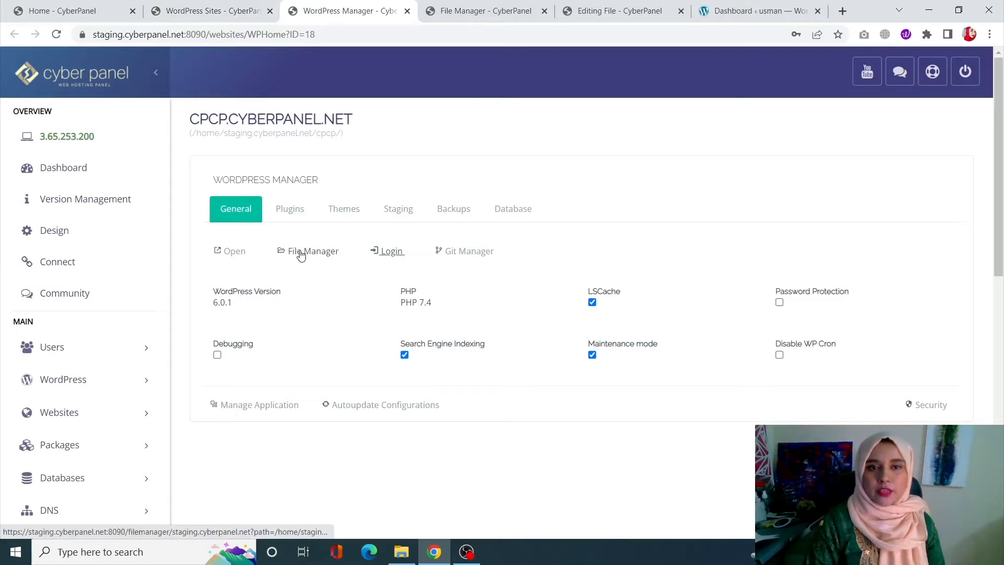
- Open the cpcp.cyberpanel.net site's files from its WordPress Manager
left_click(313, 251)
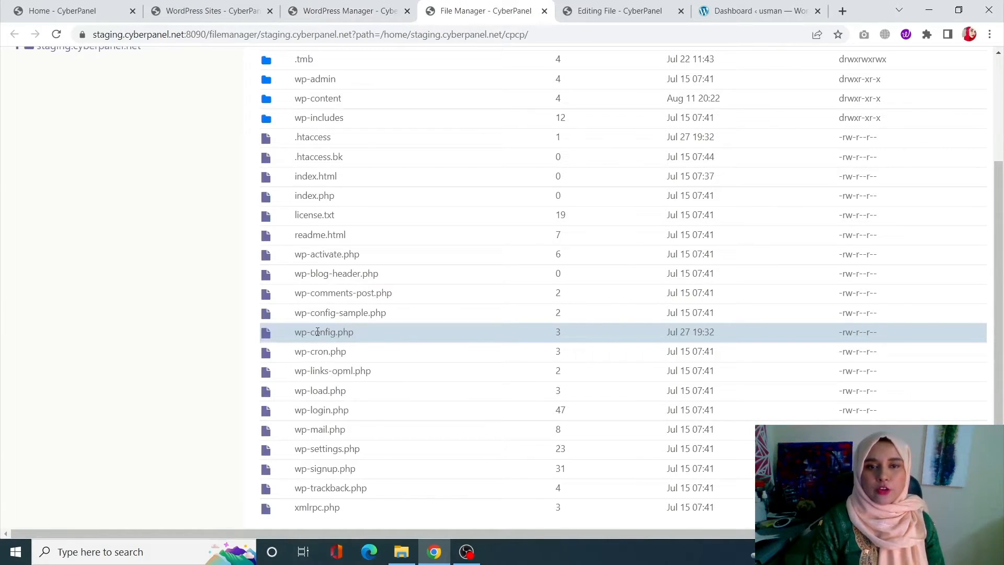
- Bring up the context menu for wp-config.php to edit it
right_click(323, 332)
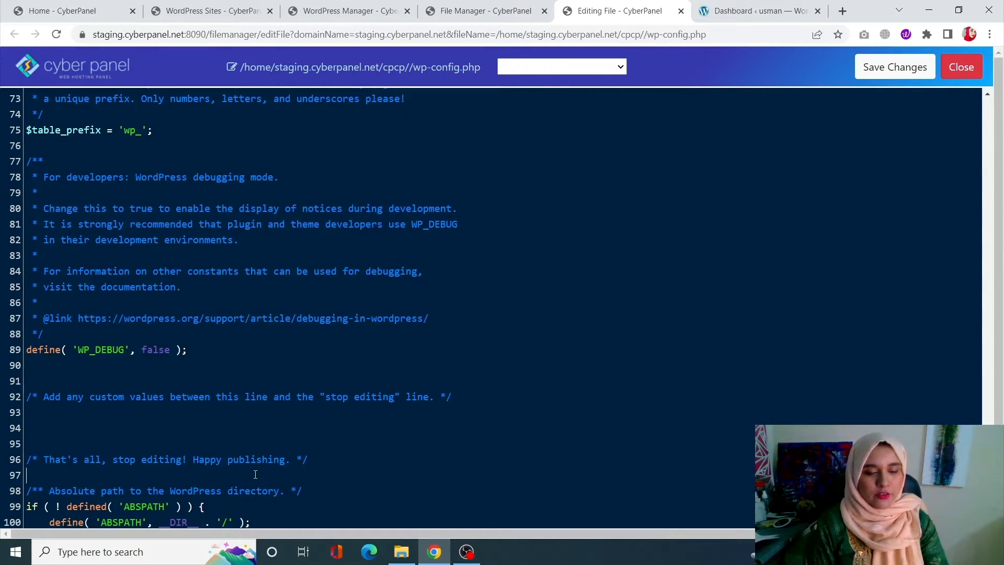
- Enter define ('DISALLOW_FILE_EDIT'; true); on line 97 of wp-config.php
type("define ('DISALLOW_FILE_EDIT'; true);")
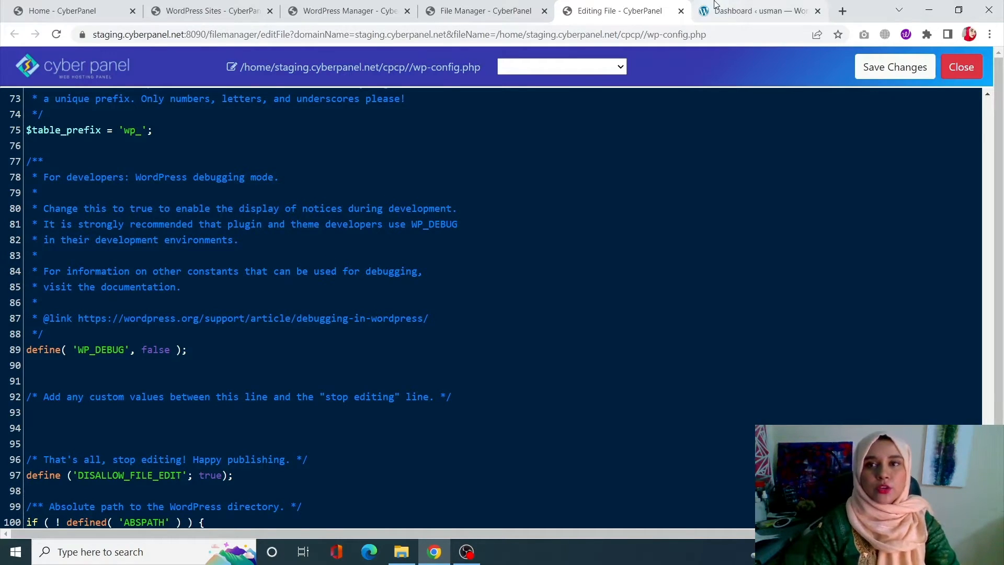
- Switch to the cpcp.cyberpanel.net WordPress dashboard tab
left_click(756, 11)
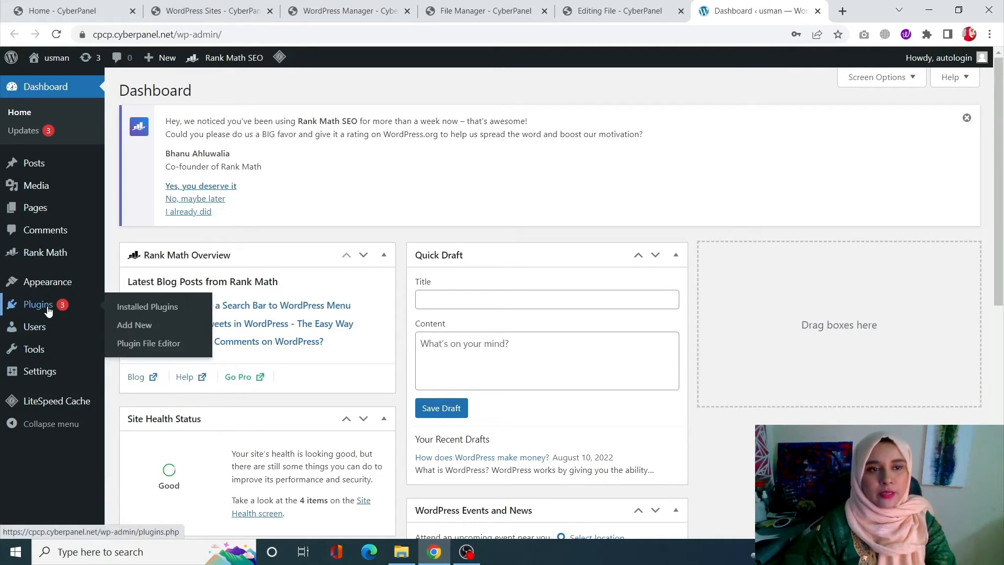
mouse_move(148, 343)
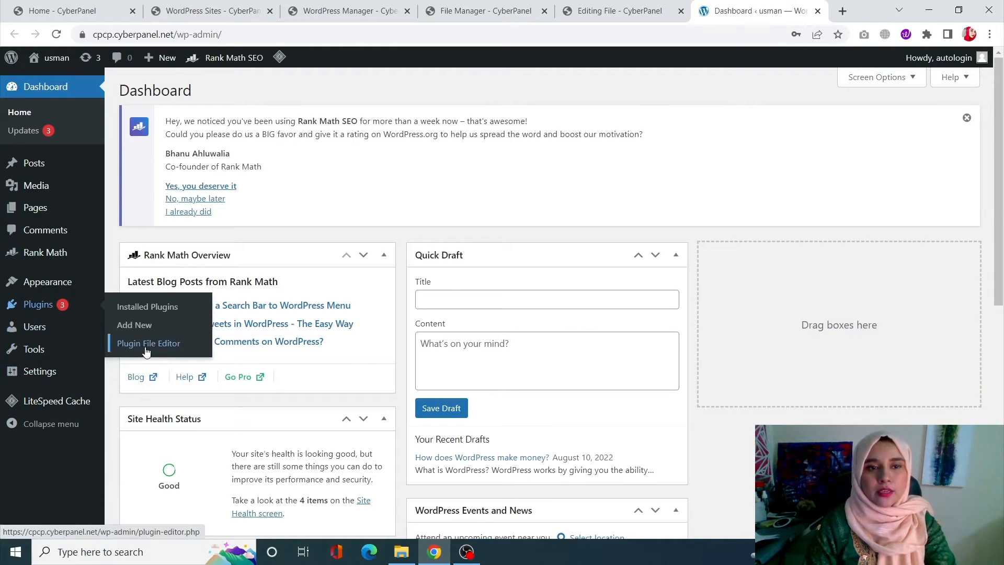
mouse_move(46, 282)
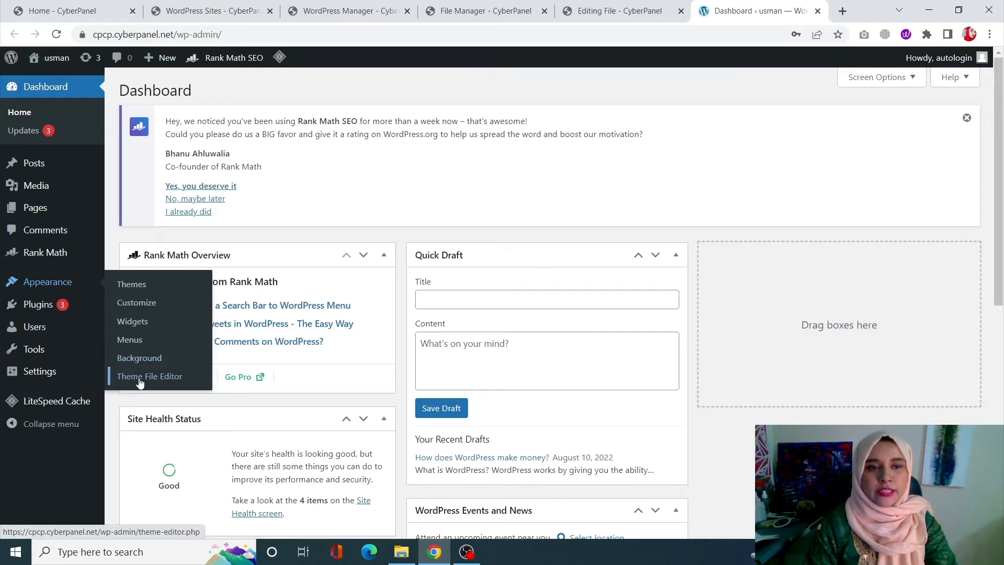
mouse_move(39, 304)
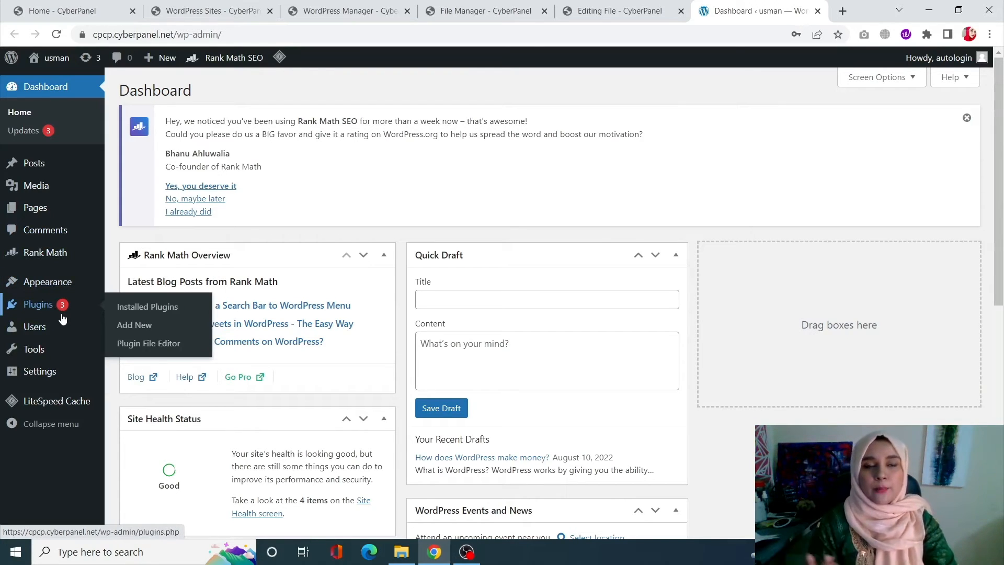
mouse_move(134, 325)
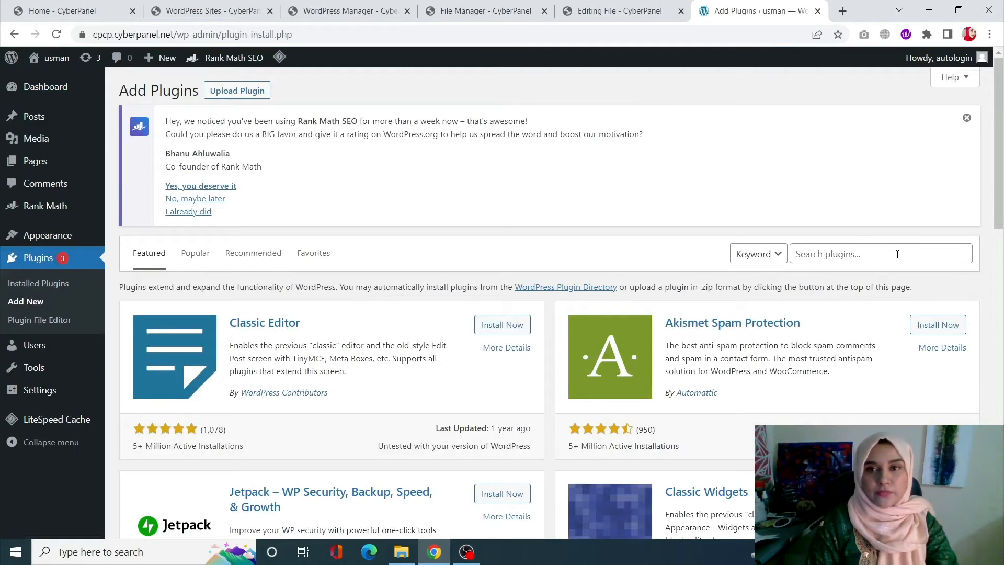
- Search plugins for 'disab' and activate the Disable File Editor result
left_click(881, 254)
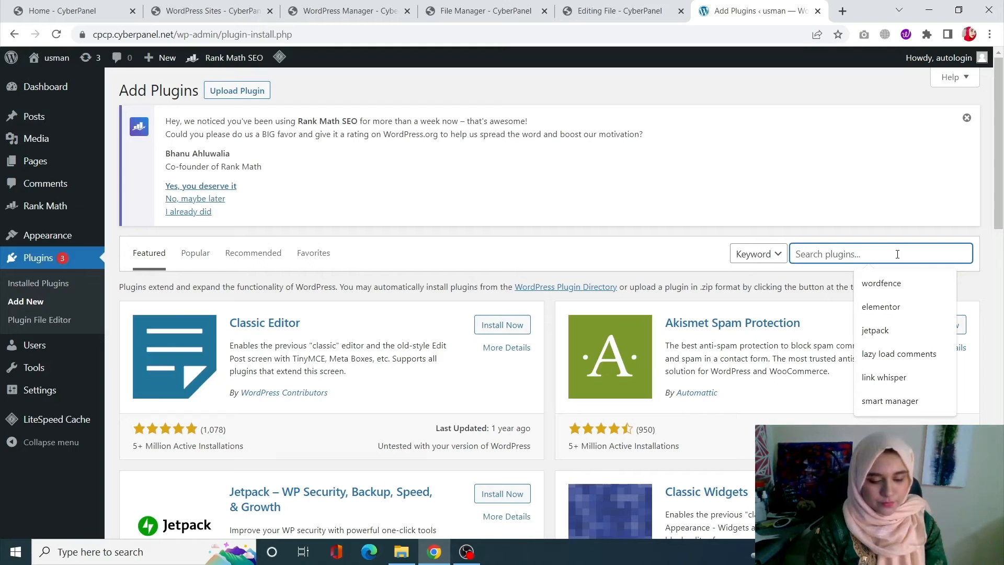
type("disable file editor")
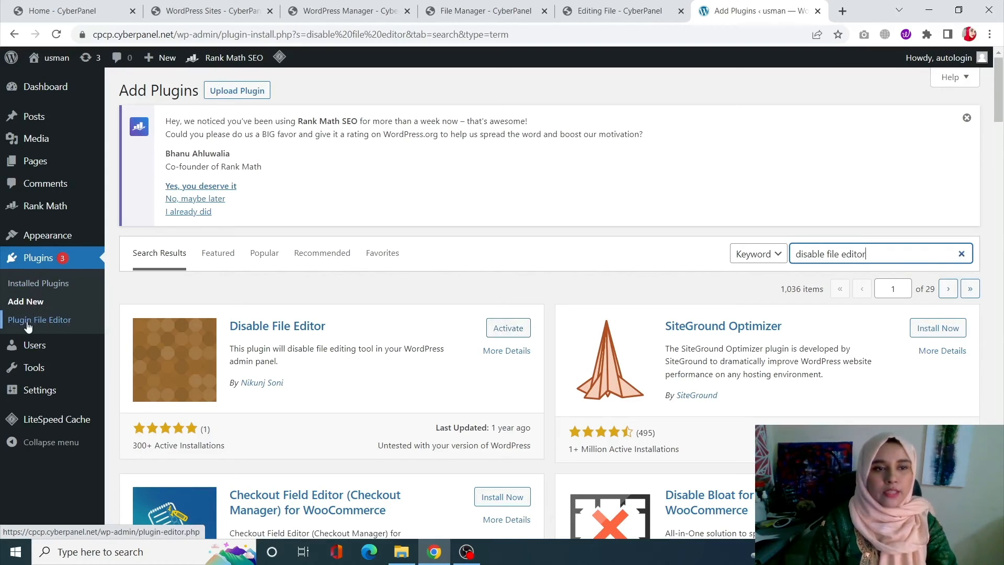
left_click(508, 327)
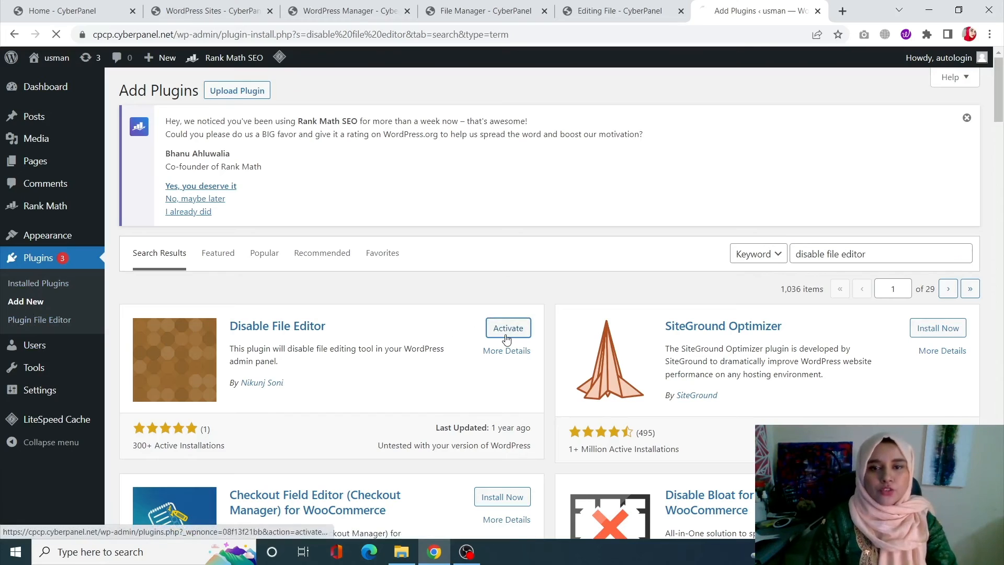
- Activate Disable File Editor until the Plugins page shows 'Plugin activated.'
left_click(508, 327)
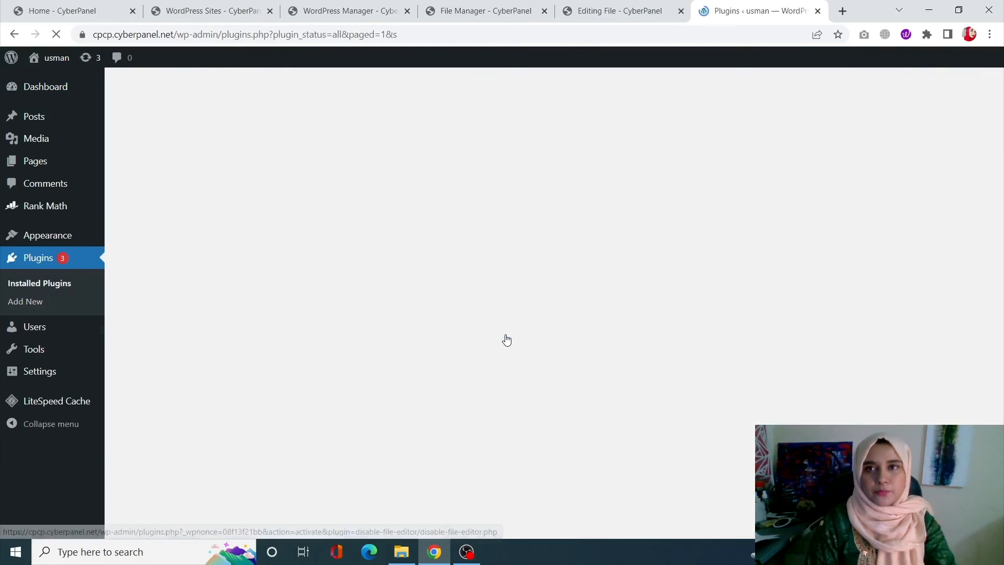
left_click(506, 339)
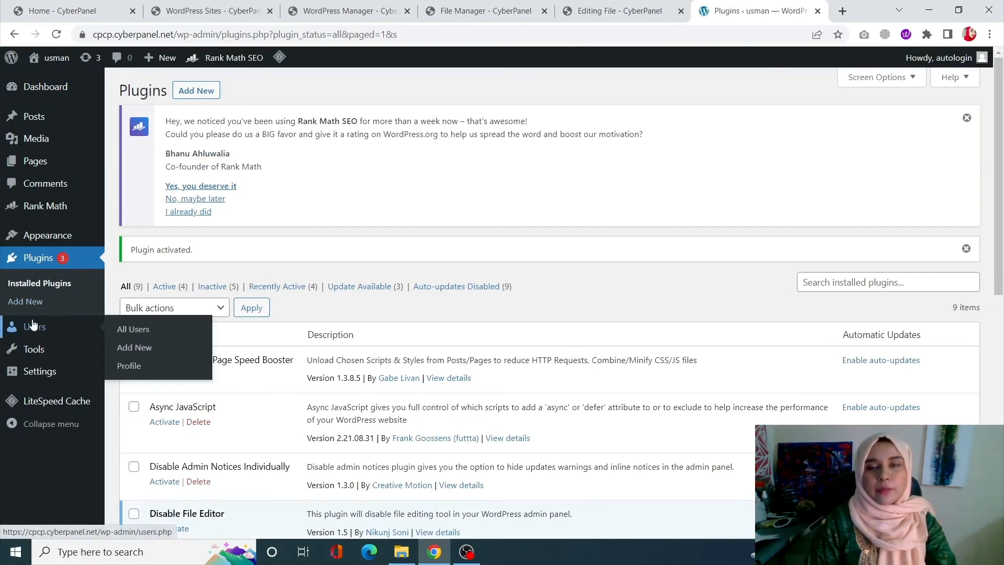